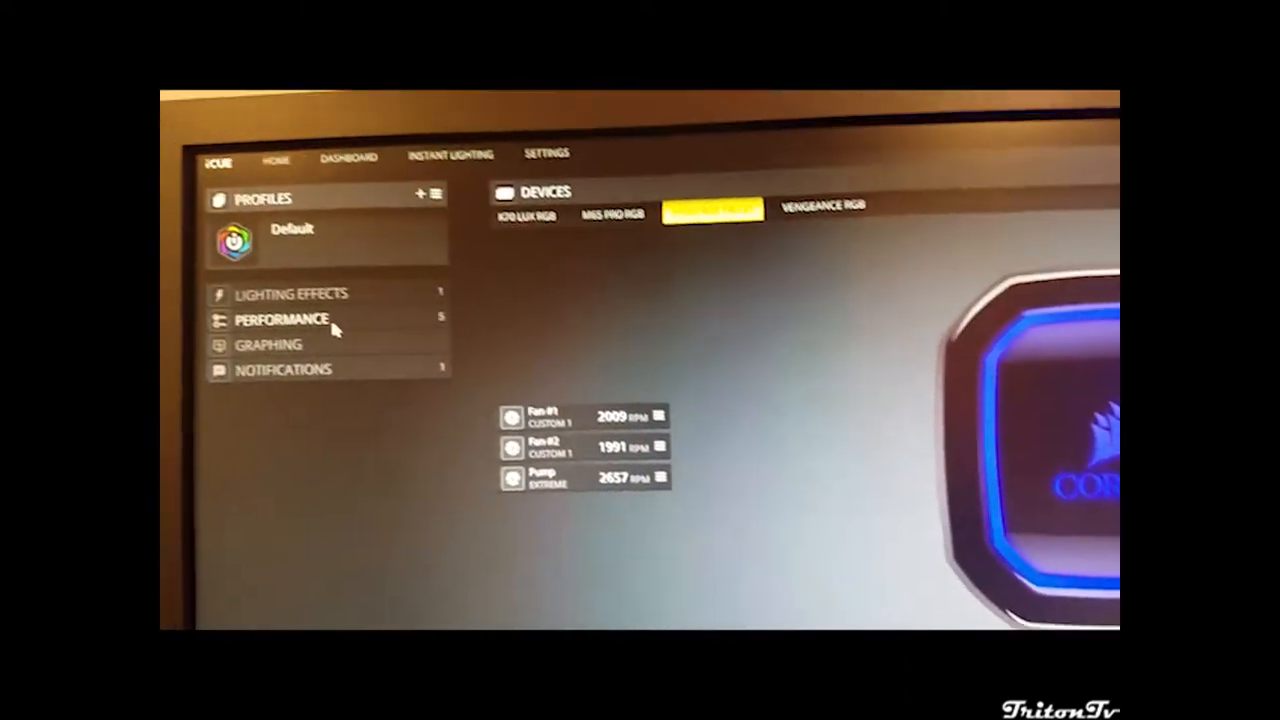
Show the Performance section and bring up the Custom 1 fixed-percentage editor for Fan #1/Fan #2.
click(282, 320)
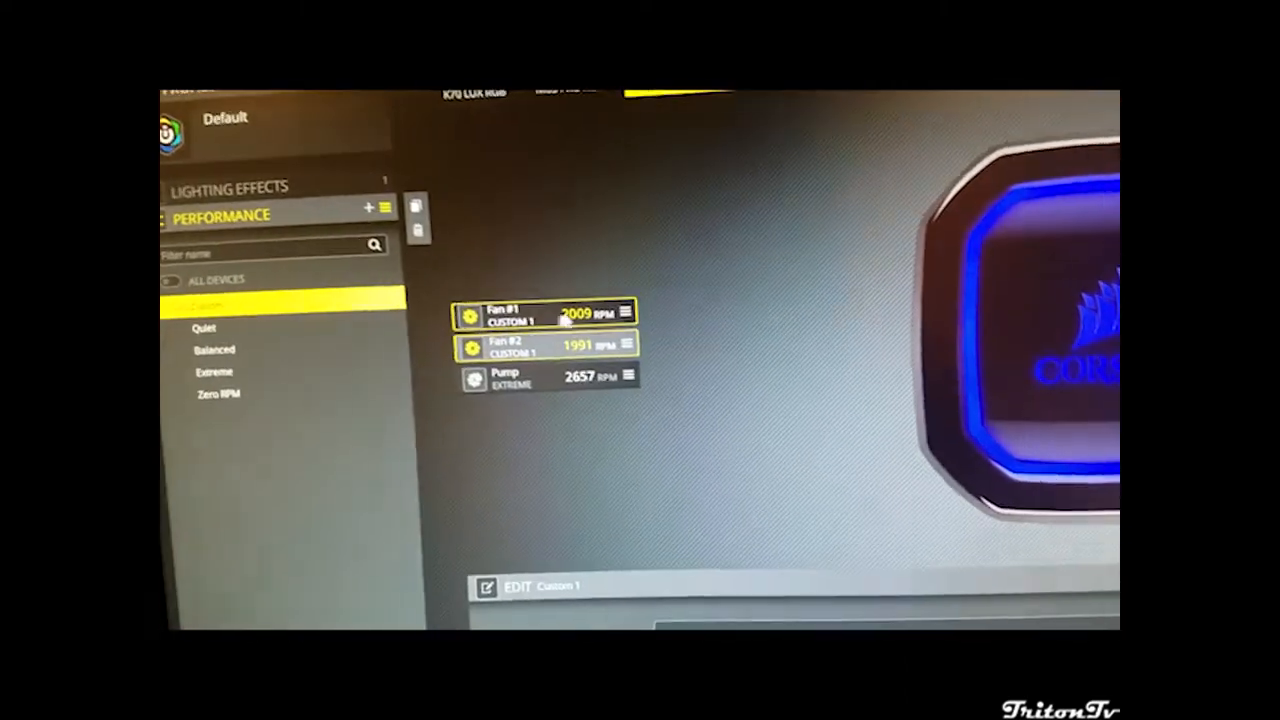
click(484, 586)
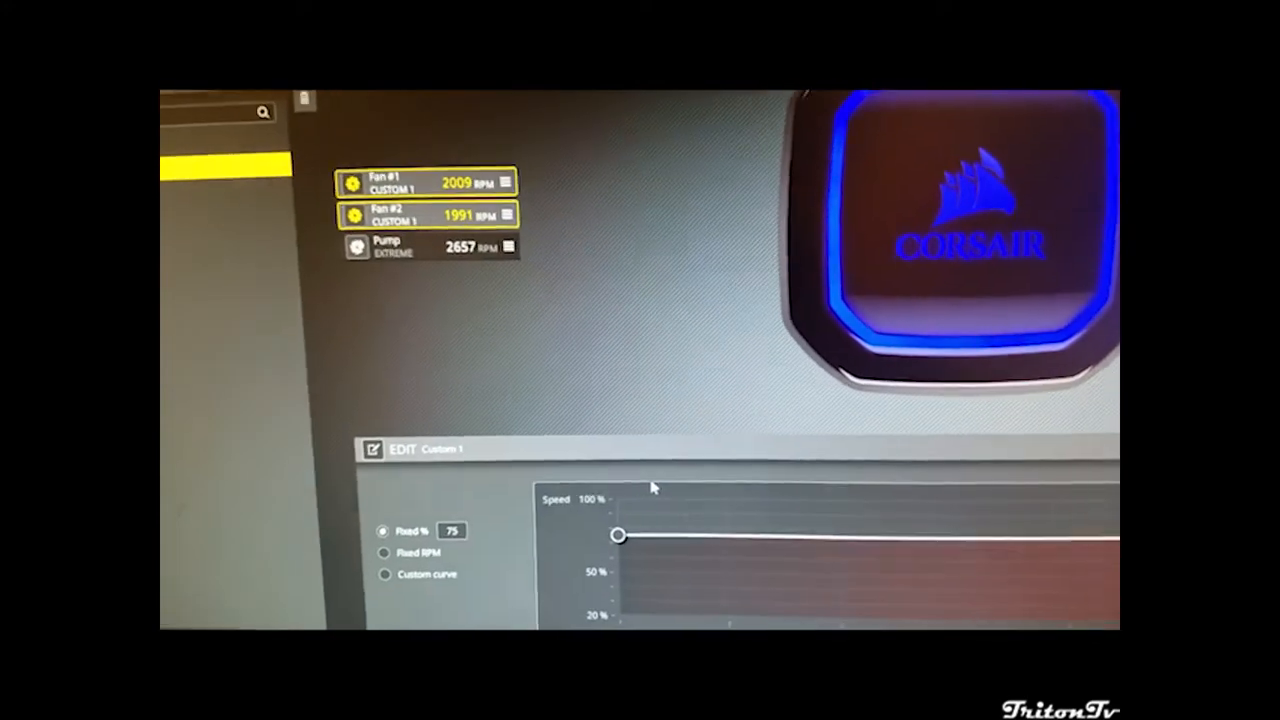